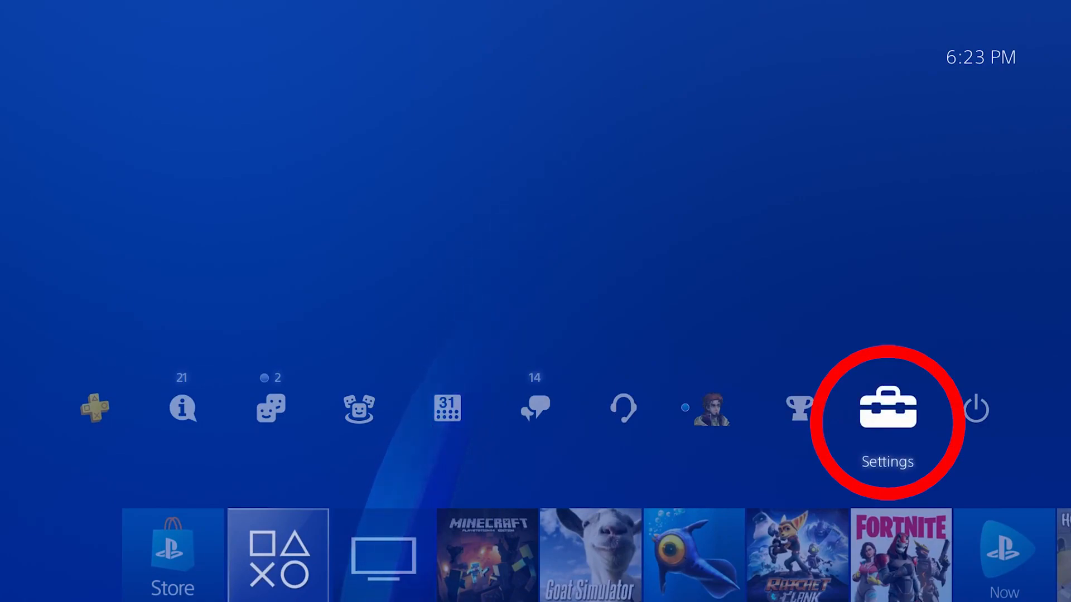
Open Settings from the PS4 home screen and go to Network
left_click(886, 408)
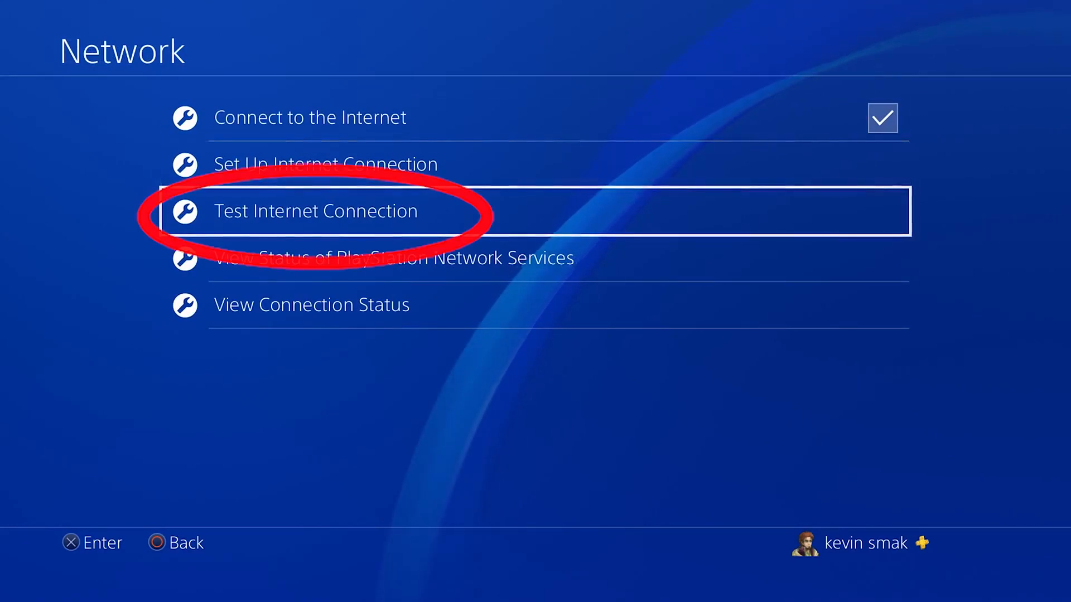
Run a baseline internet connection test (40.2 Mbps down, 3.9 Mbps up) and return to Settings
left_click(315, 211)
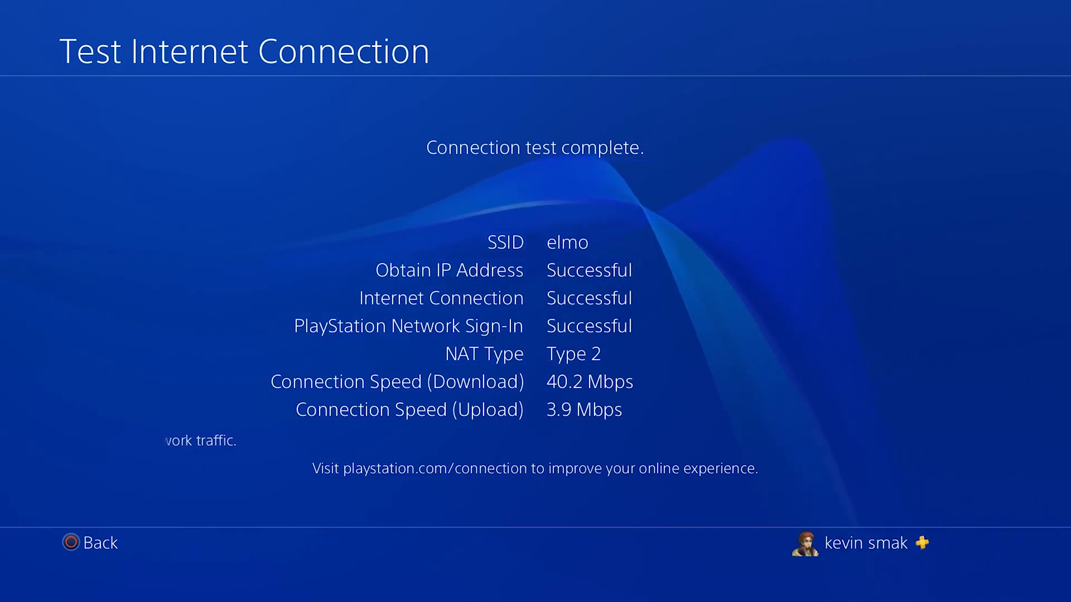
left_click(89, 543)
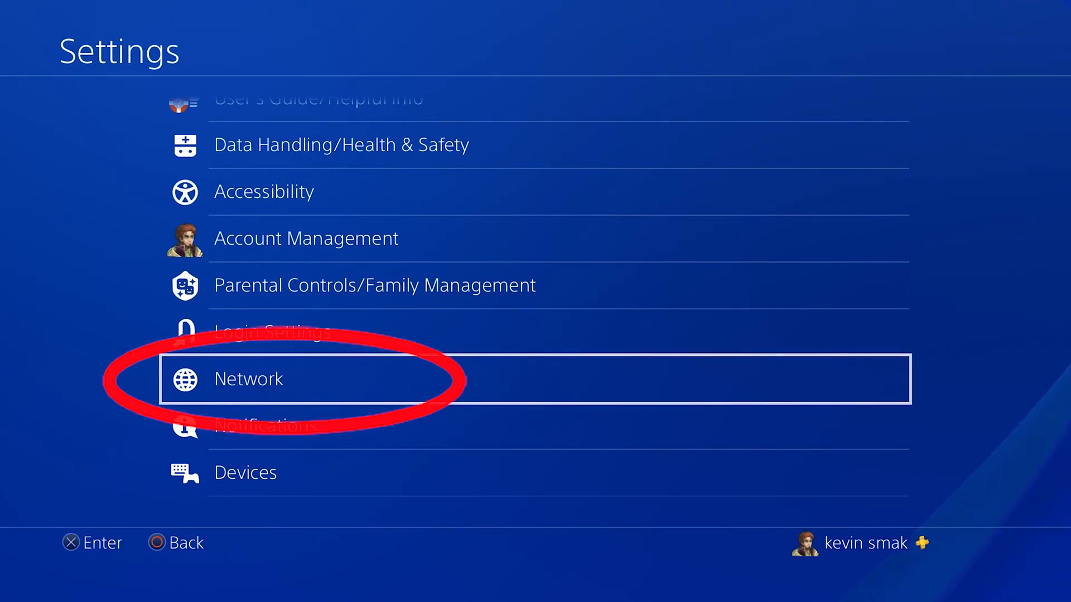
Start a custom Wi-Fi internet connection setup from the Network menu
left_click(249, 378)
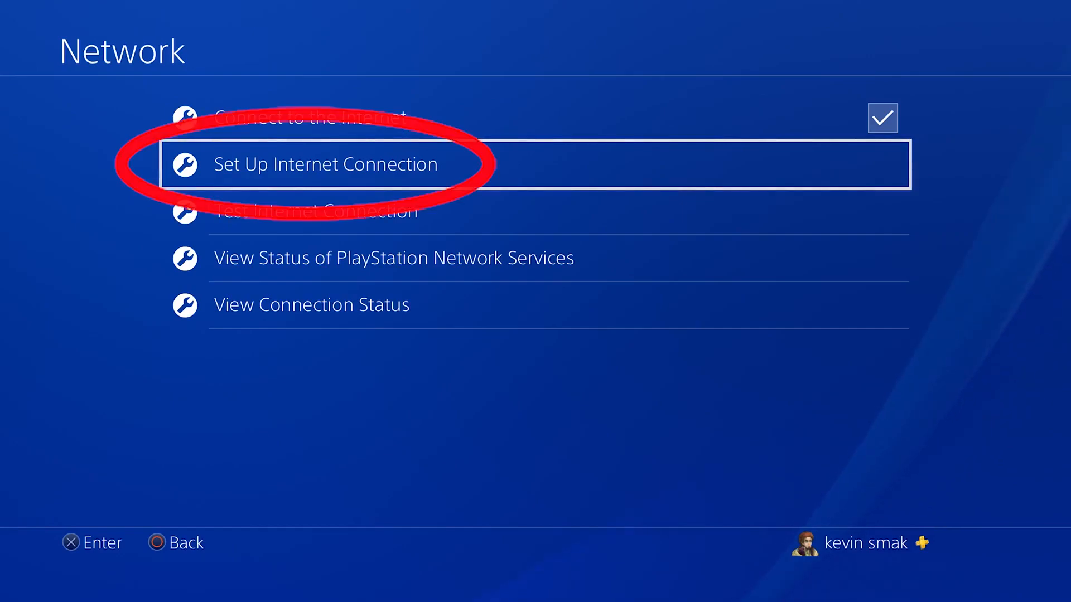
left_click(327, 163)
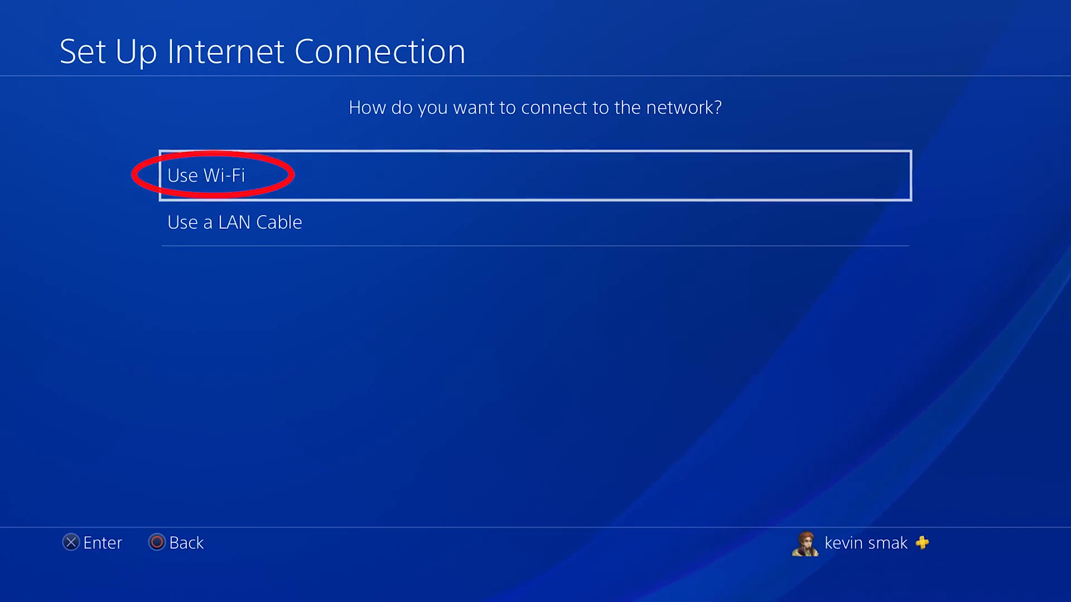
left_click(217, 175)
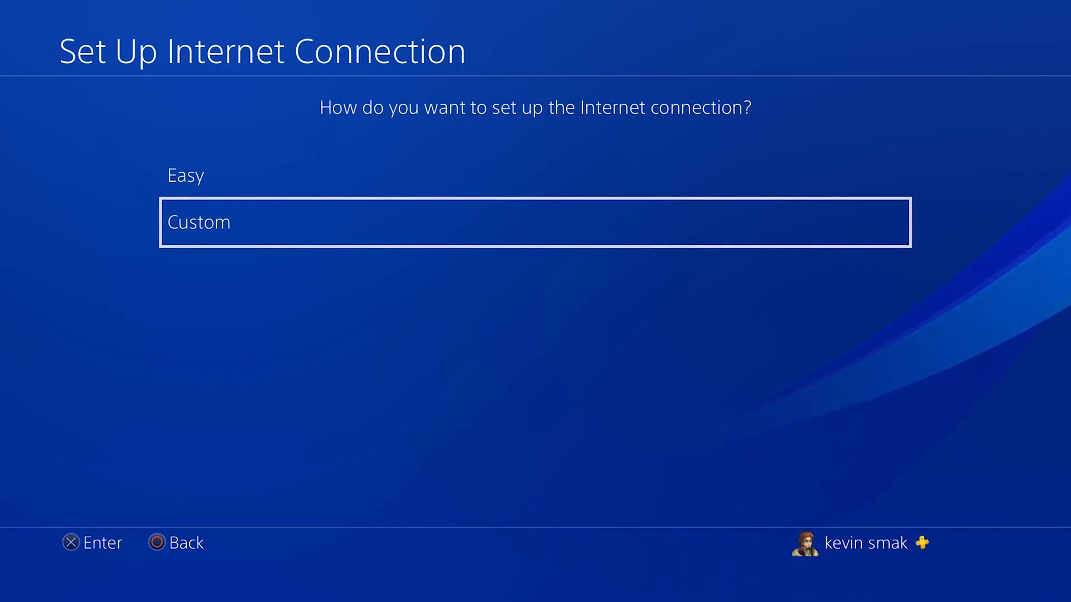
left_click(198, 222)
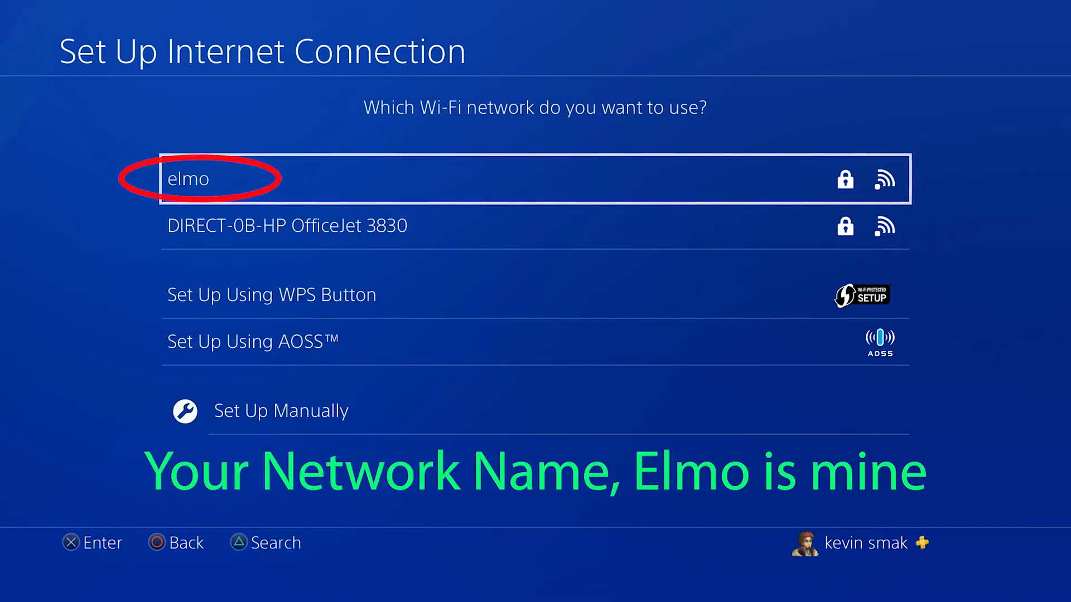
Choose the elmo network with automatic IP address and no DHCP host name
left_click(190, 178)
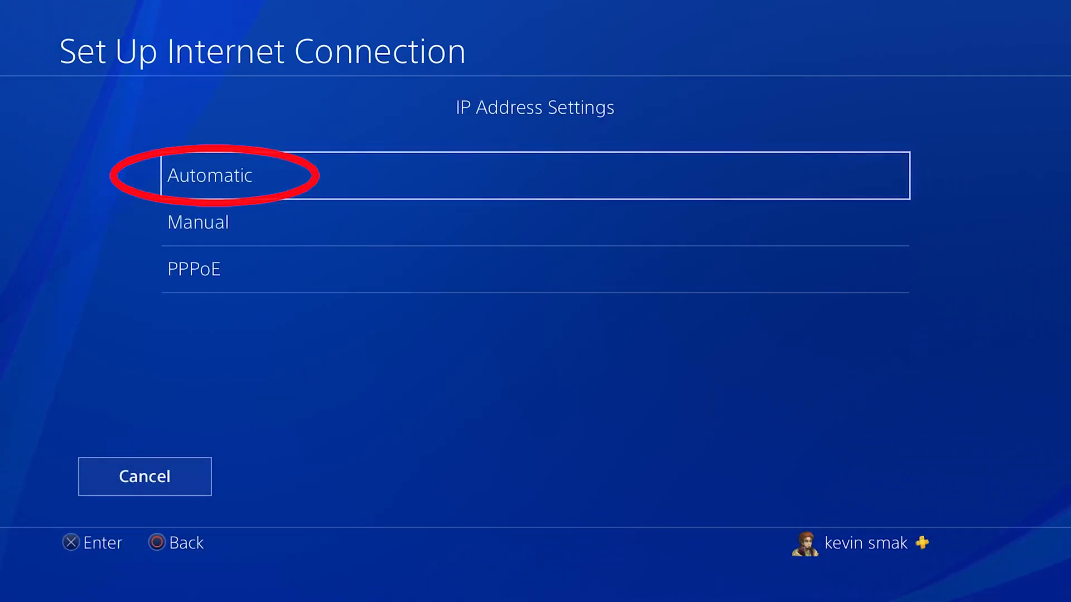
left_click(211, 175)
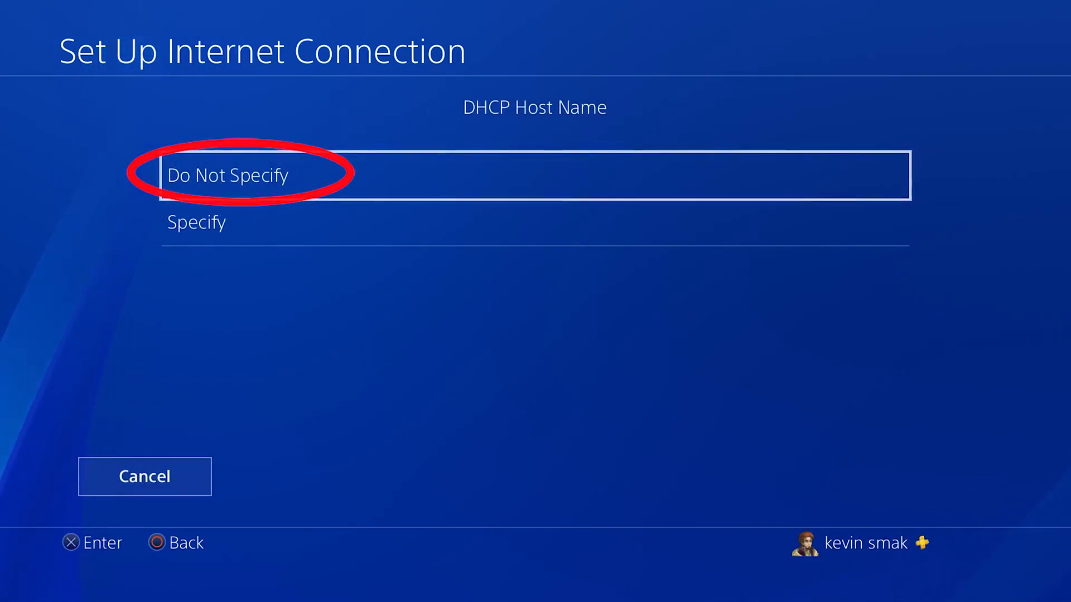
left_click(229, 175)
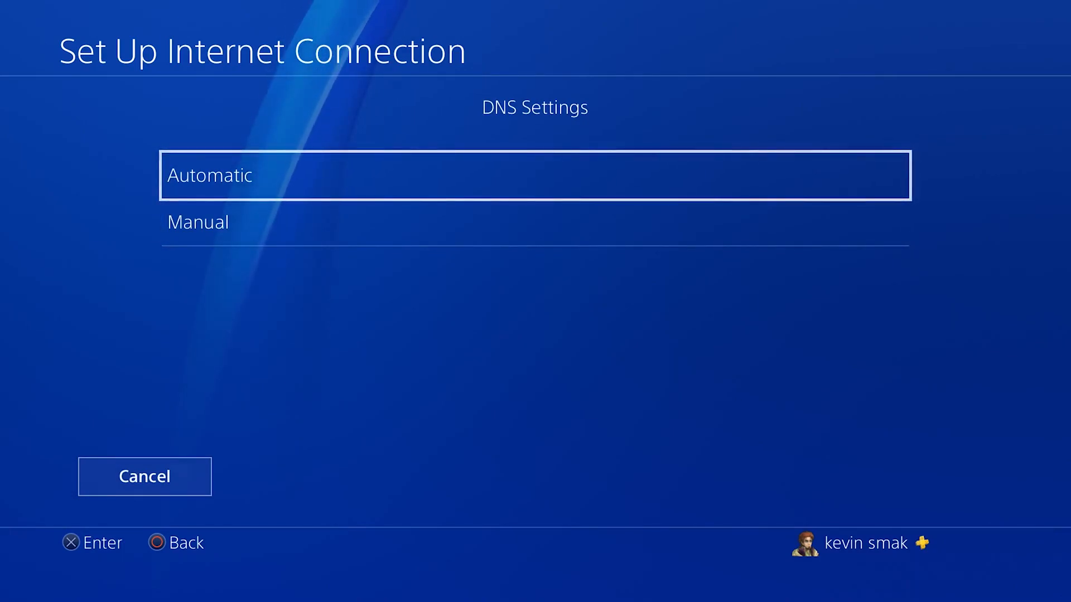
Choose Manual DNS, revealing primary and secondary fields at 0.0.0.0
left_click(199, 222)
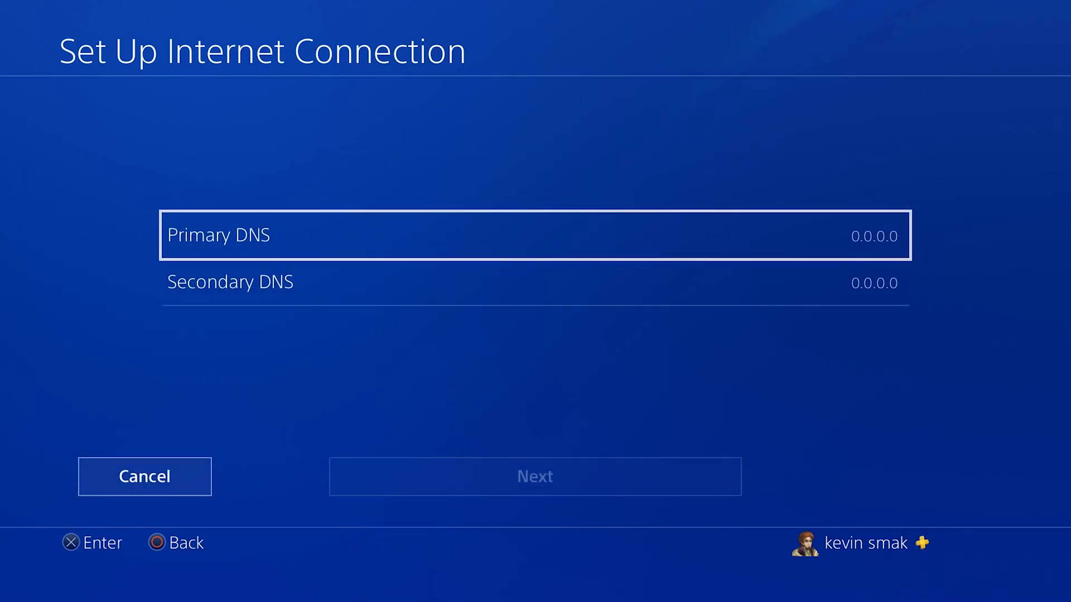
Replace the primary DNS 0.0.0.0 with 1.1.1.1 and confirm it
left_click(536, 235)
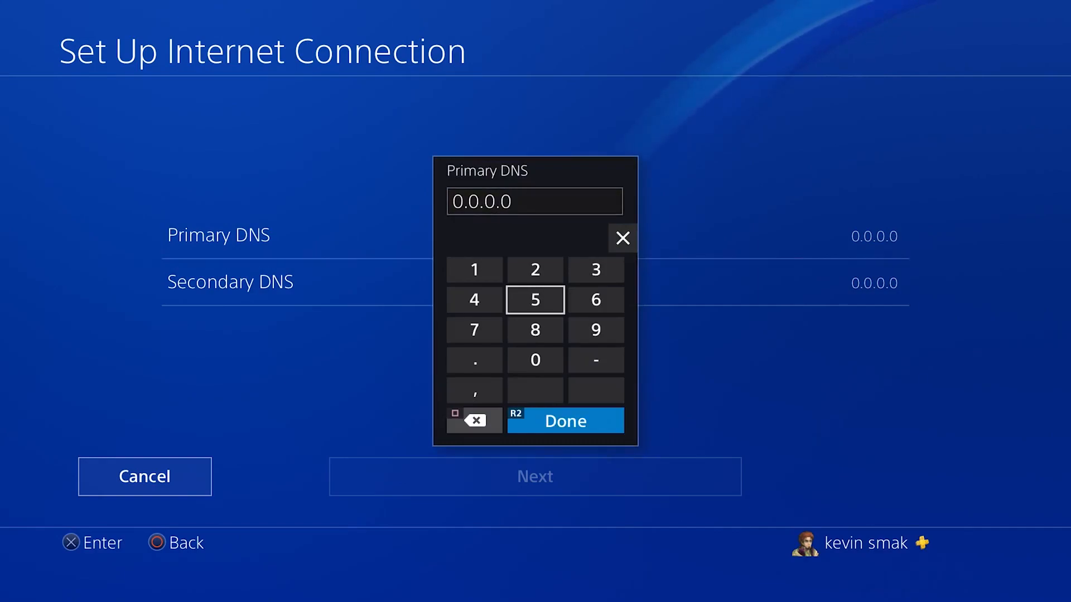
left_click(473, 421)
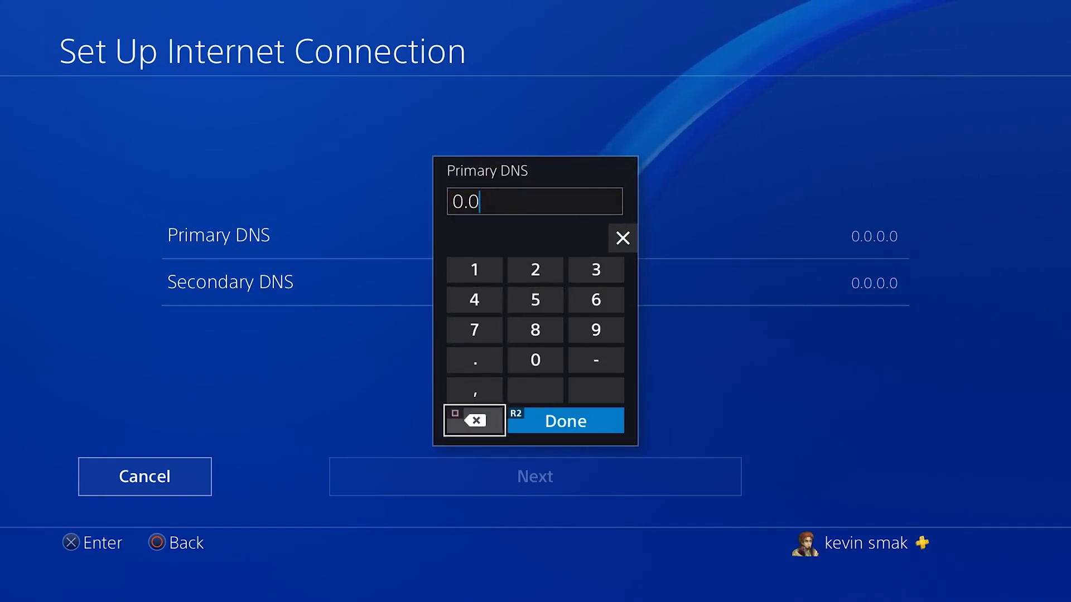
left_click(474, 270)
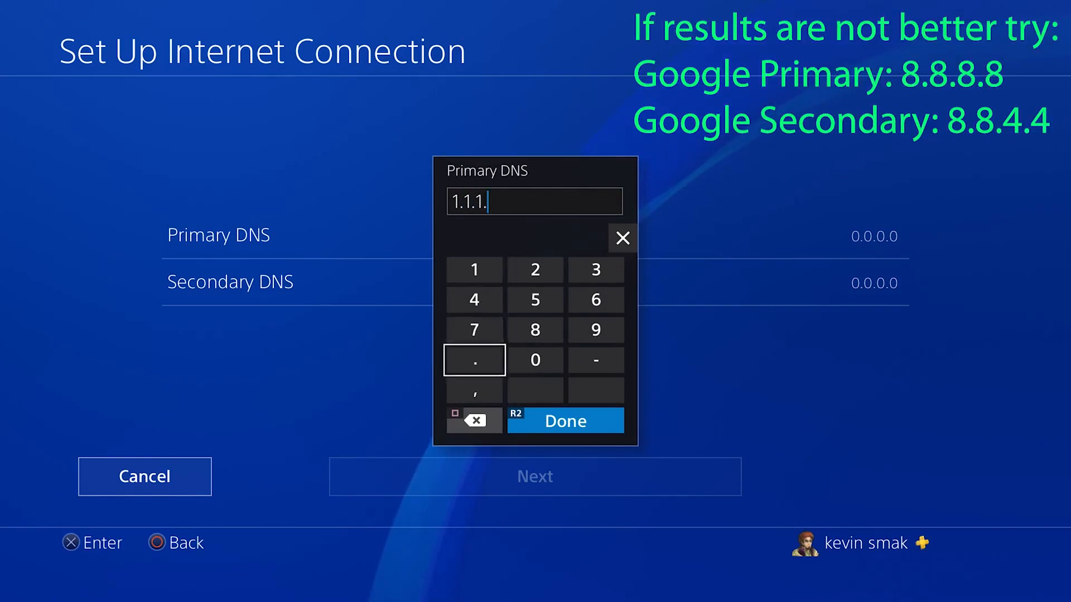
left_click(474, 269)
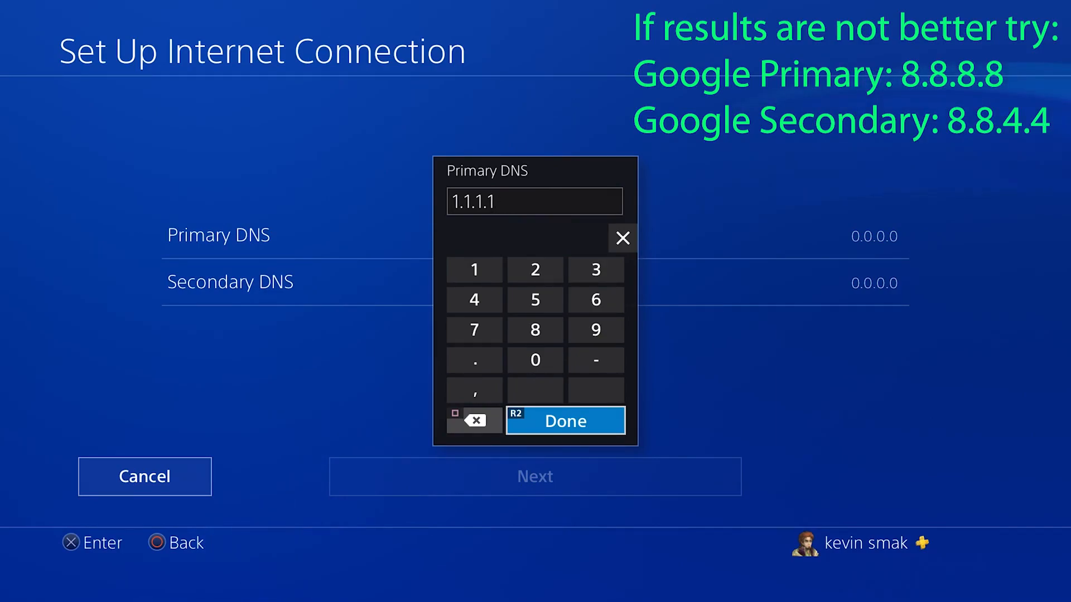
left_click(565, 420)
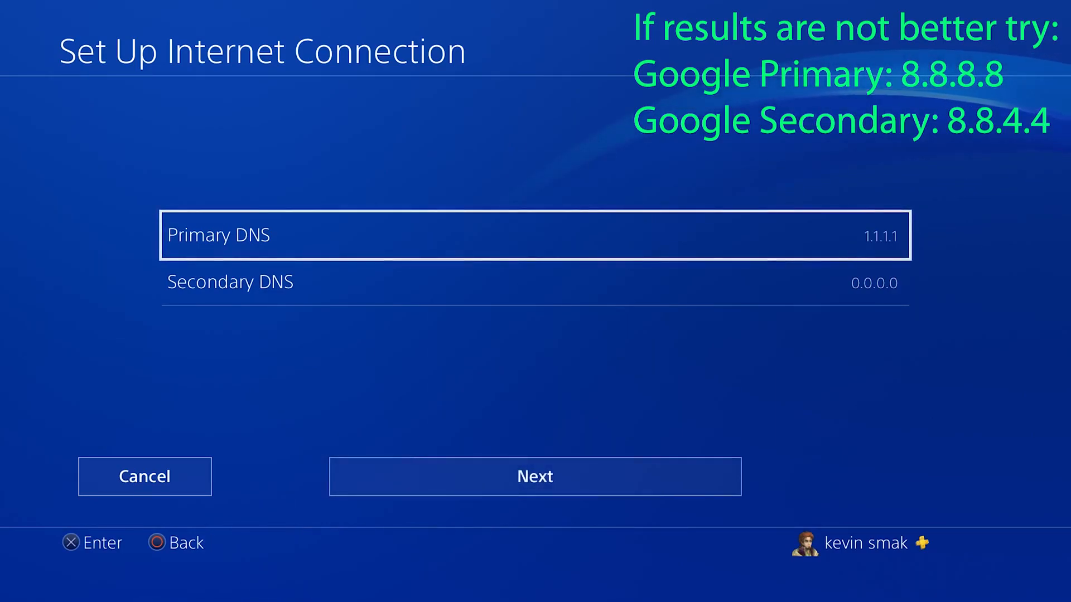
Replace the secondary DNS 0.0.0.0 with 1.0.0.1 and confirm it
left_click(230, 281)
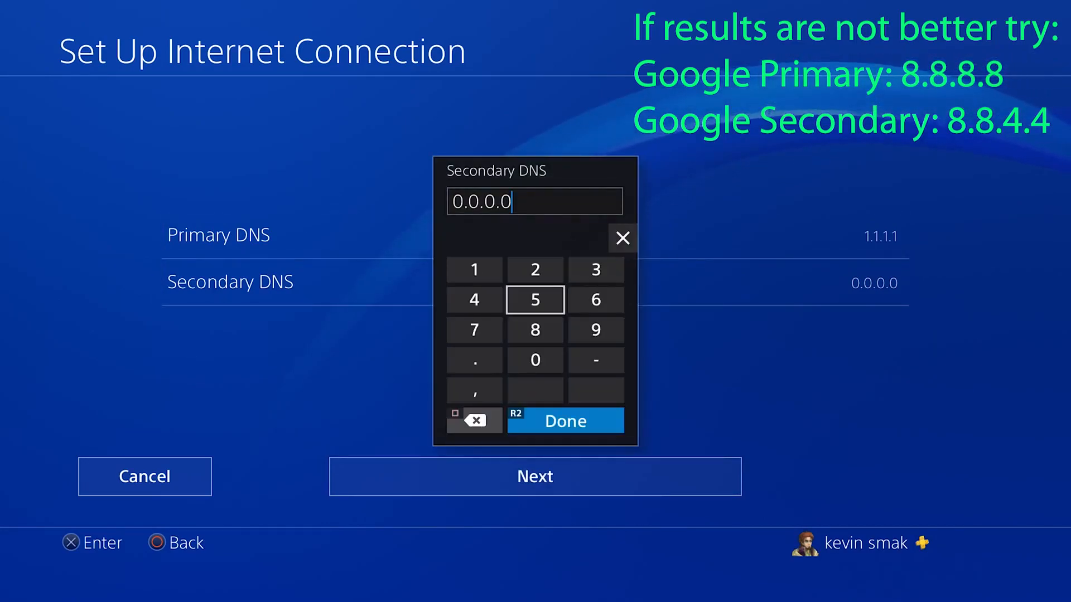
left_click(474, 421)
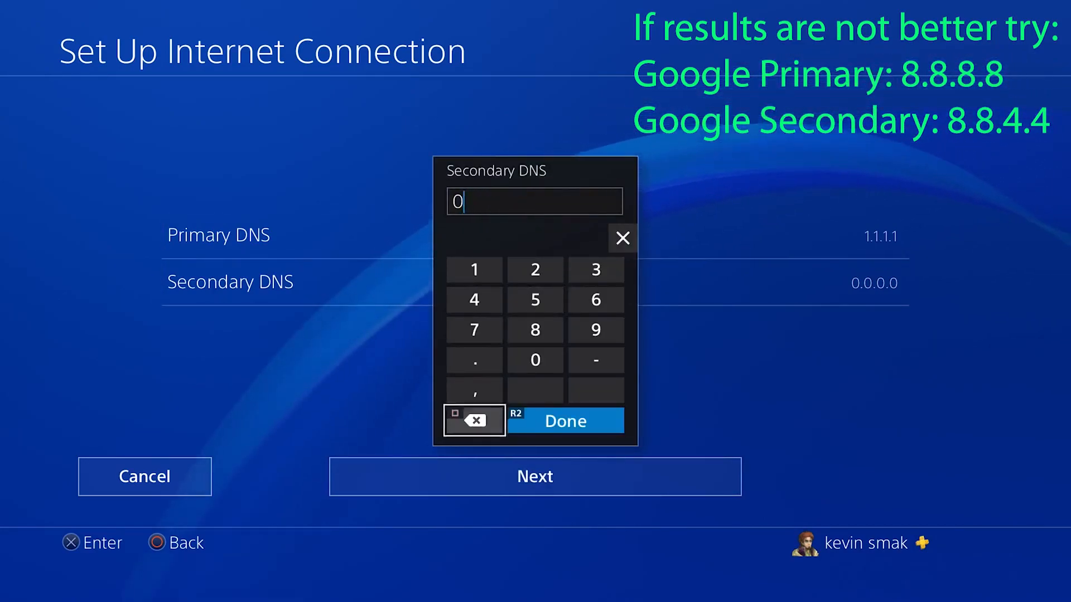
left_click(474, 421)
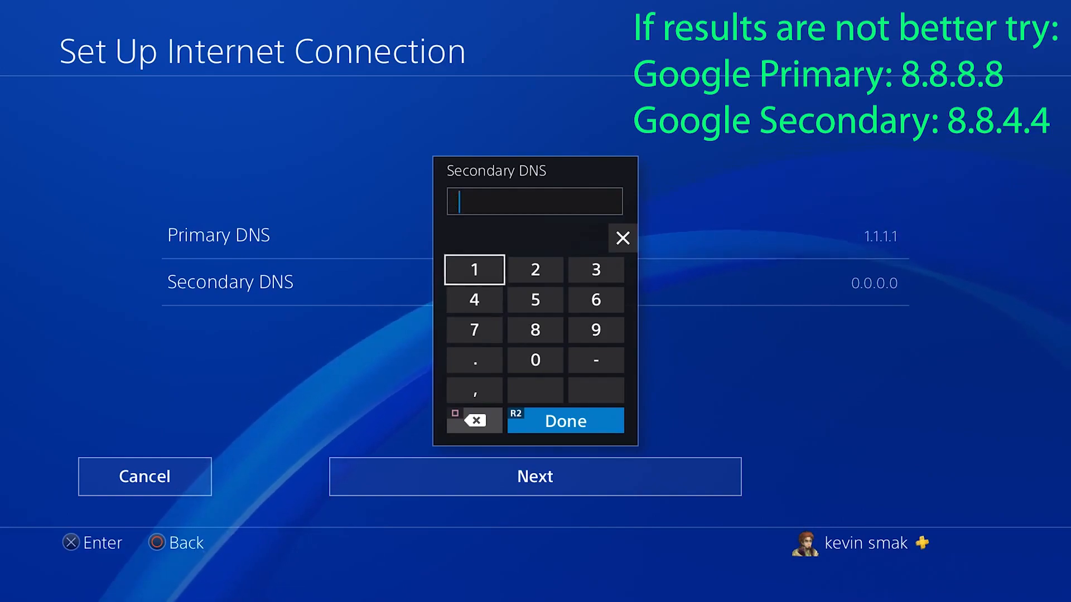
left_click(474, 269)
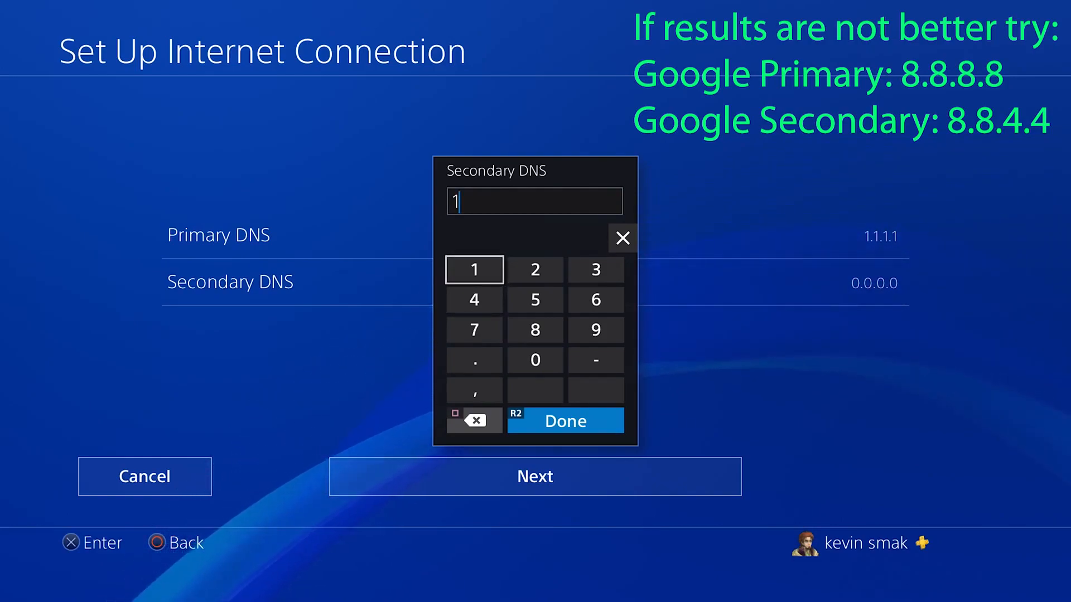
left_click(534, 361)
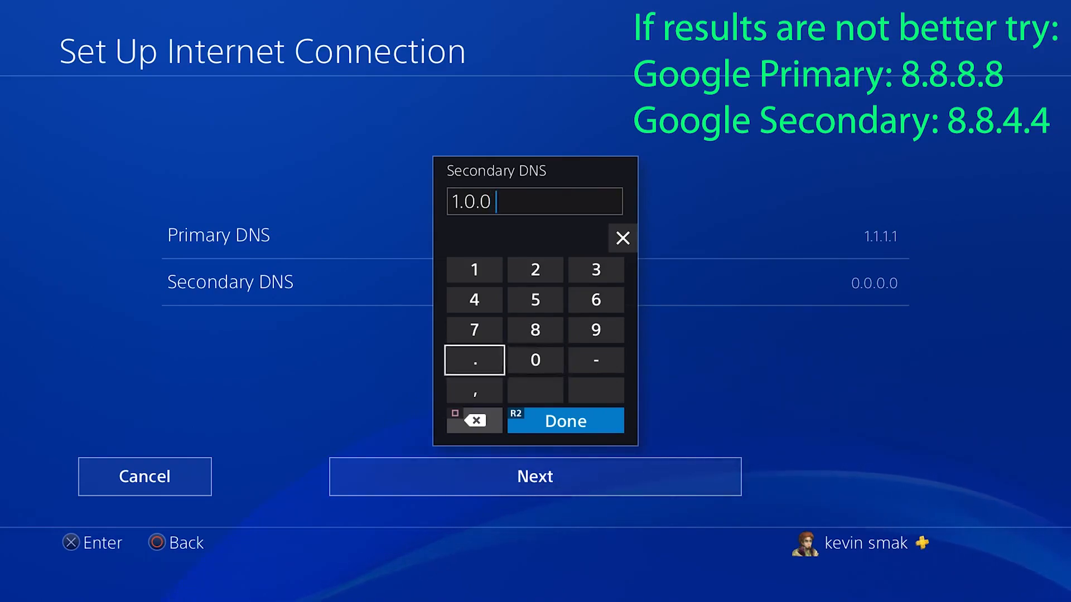
left_click(474, 269)
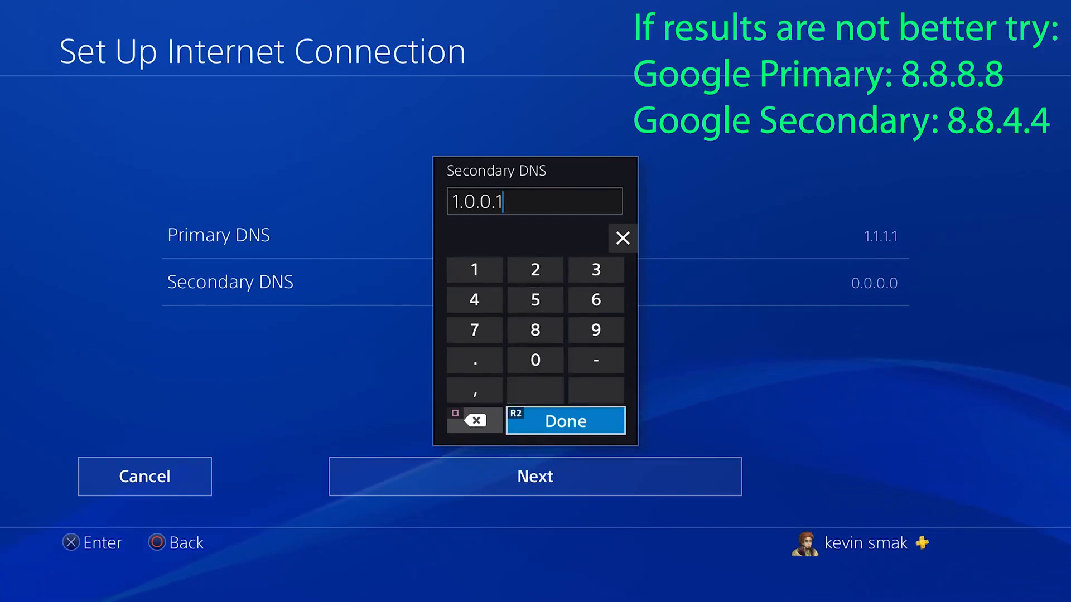
left_click(565, 420)
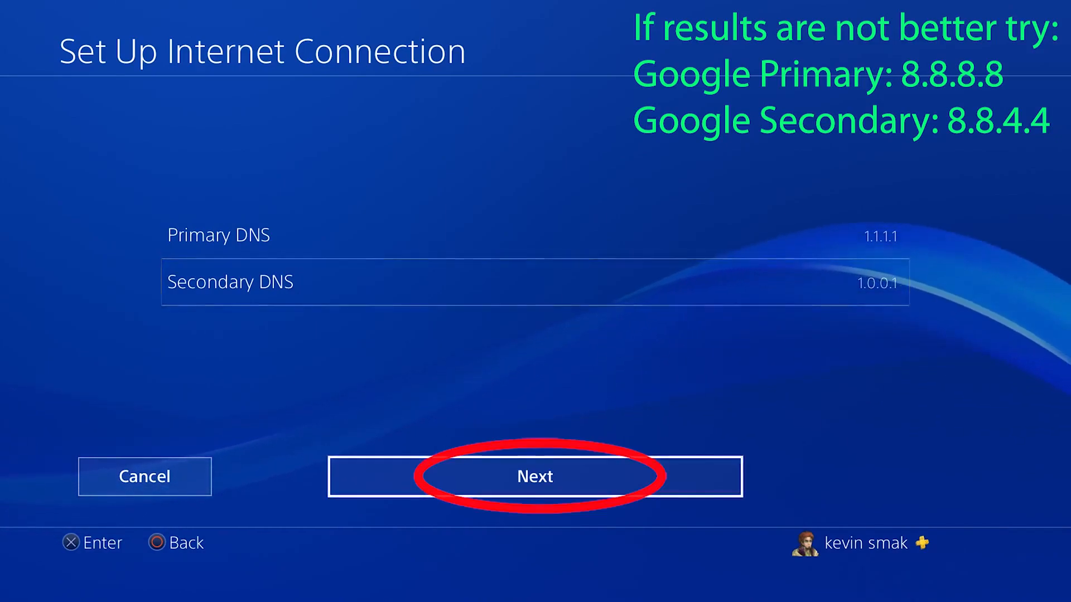
Continue past DNS, choose no proxy server, and test the new connection
left_click(534, 476)
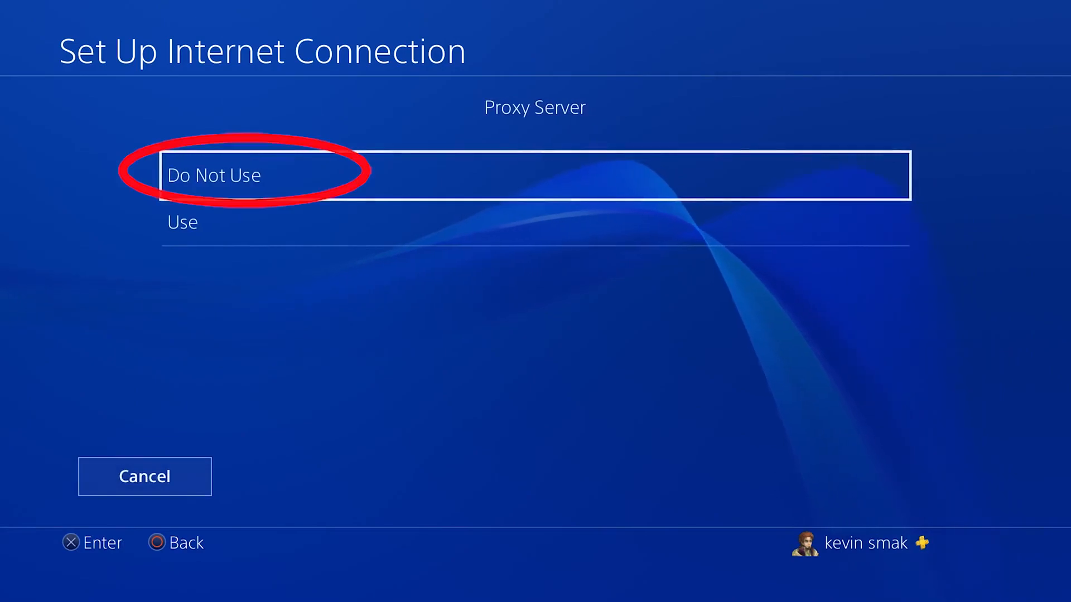
left_click(212, 175)
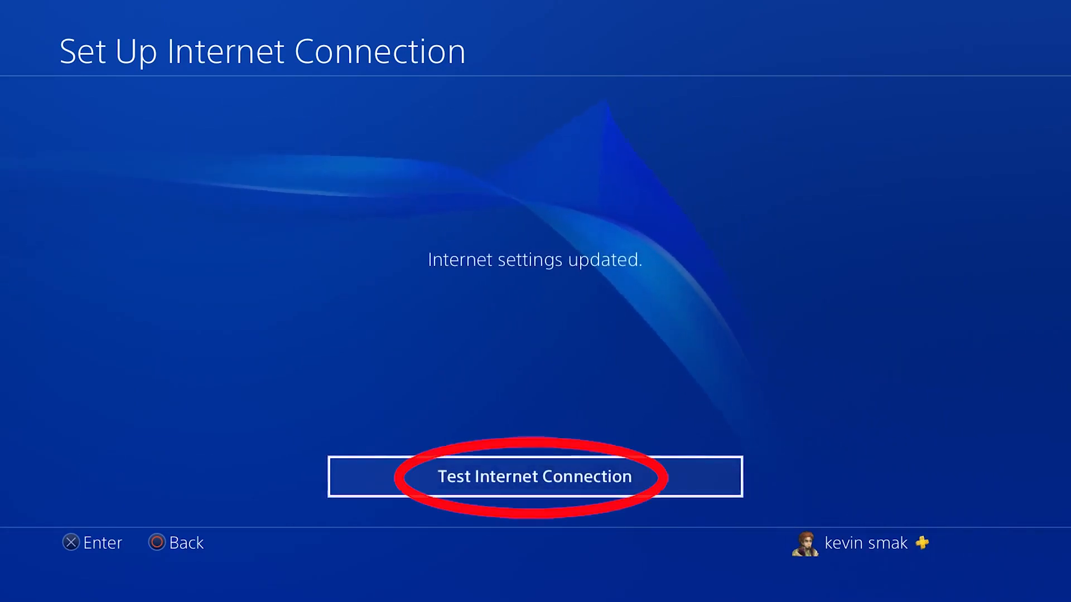
left_click(534, 477)
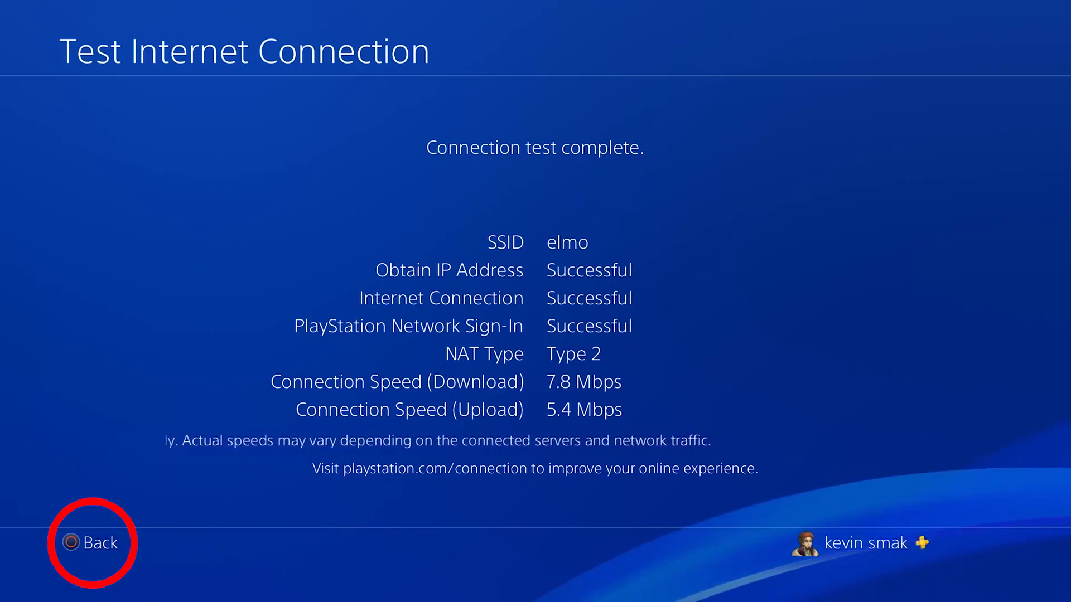
Leave the 7.8 Mbps down / 5.4 Mbps up results and start another connection test
left_click(93, 543)
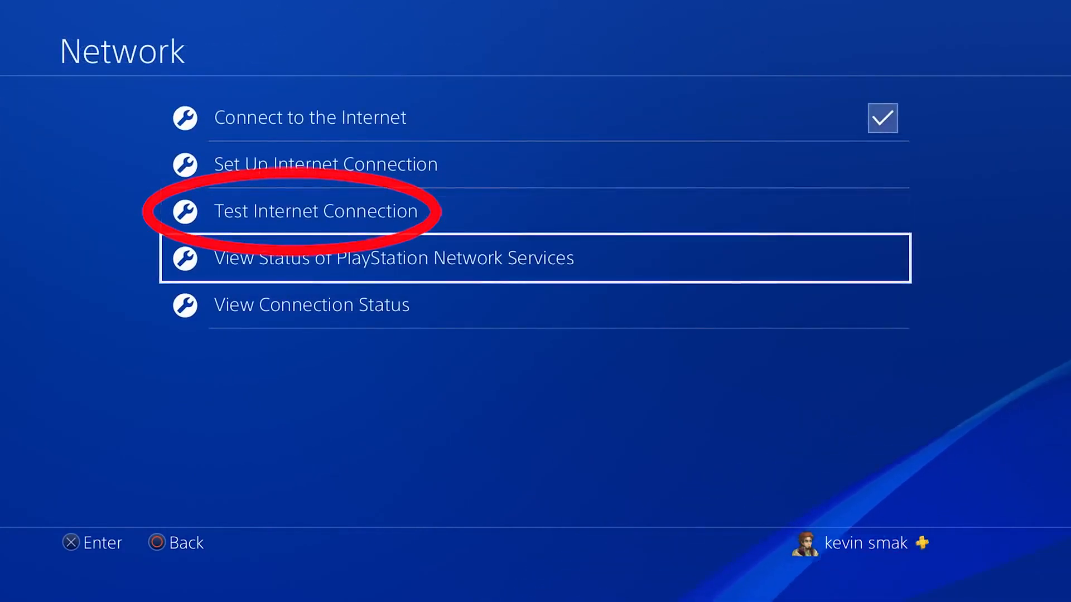
left_click(316, 211)
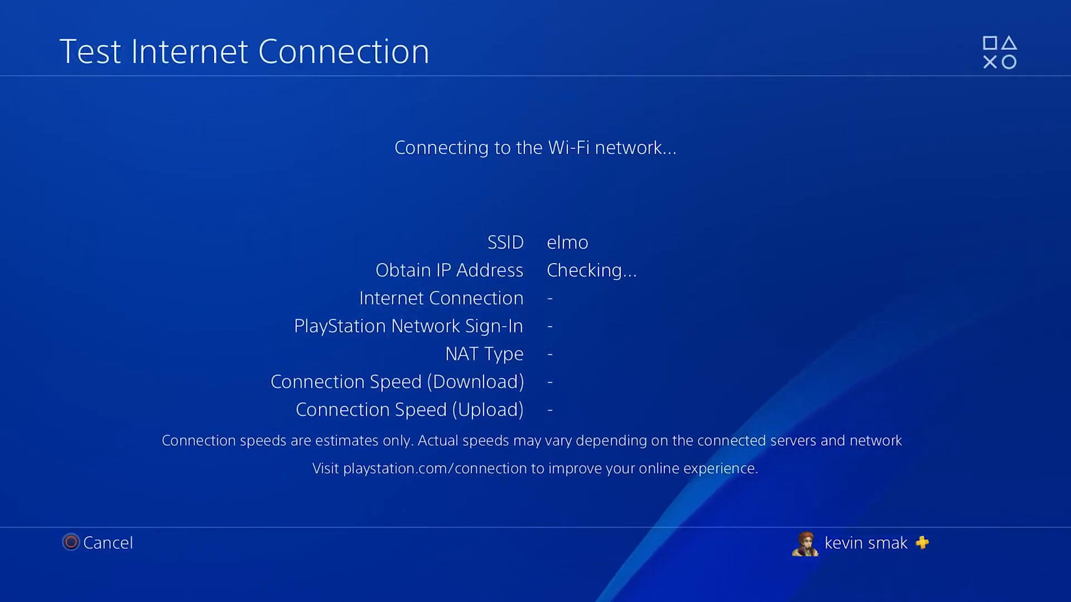